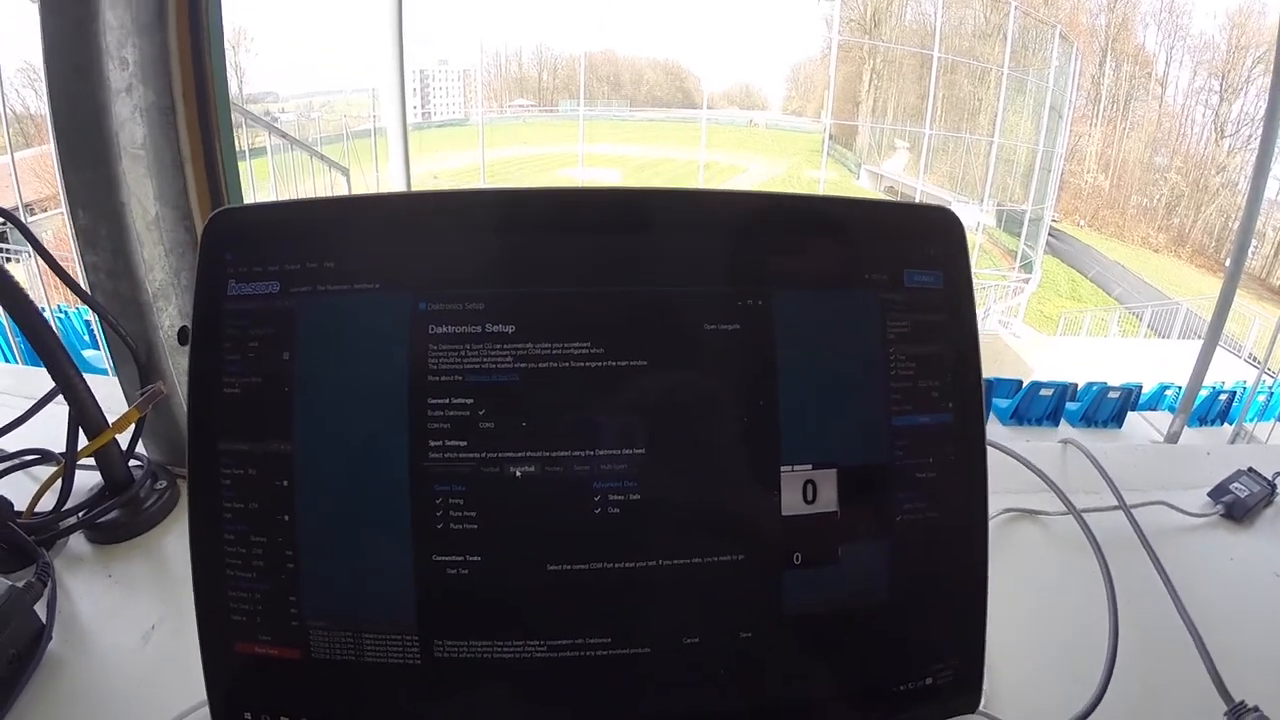
# Step: Expand the Daktronics Setup COM Port dropdown to list ports COM1 through COM7
pyautogui.click(510, 357)
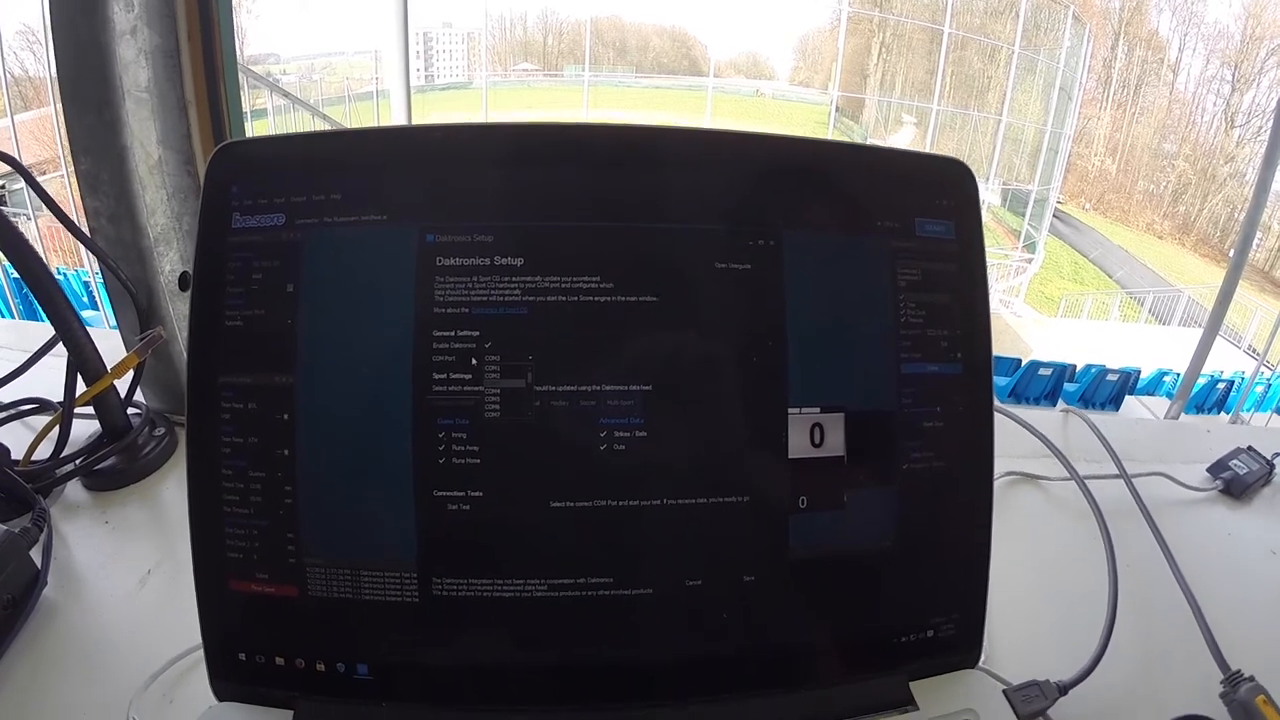